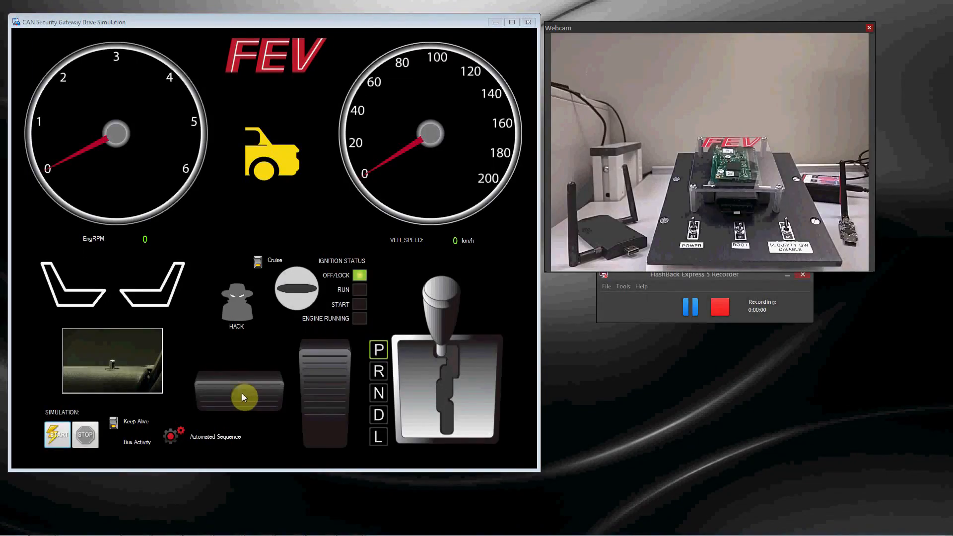
Step: Start the vehicle simulation so the Stop button becomes active
{"action": "left_click", "coordinate": [56, 435]}
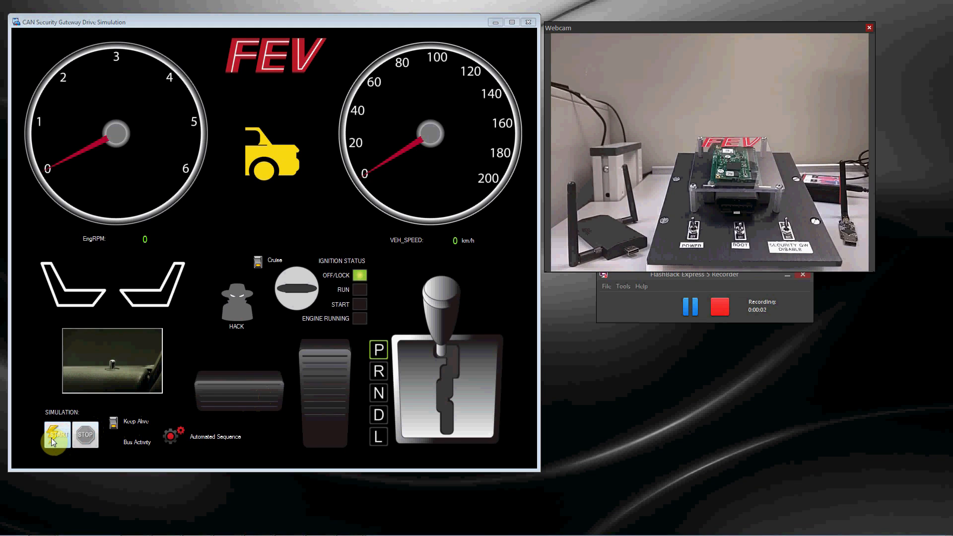
{"action": "left_click", "coordinate": [55, 435]}
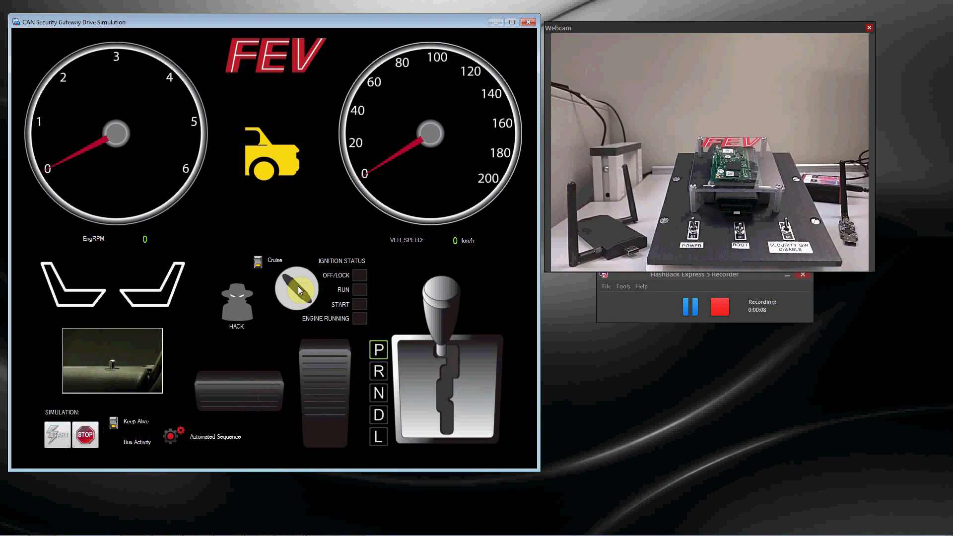
Step: Turn the ignition key through START to RUN so the engine idles at 800 rpm
{"action": "left_click", "coordinate": [297, 289]}
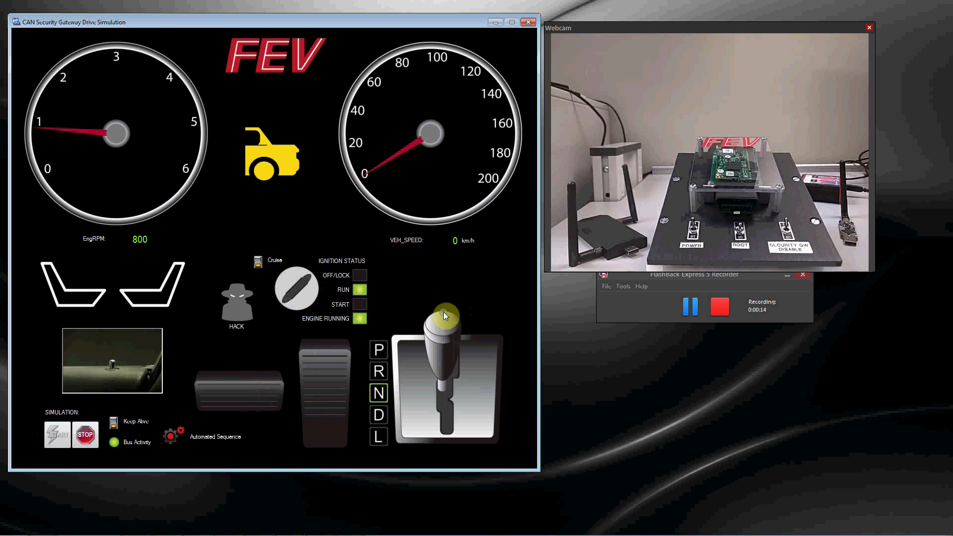
Step: Shift into Drive, accelerate to about 24 km/h, and launch the hacker attack spoofing speedometer and seat heater
{"action": "left_click", "coordinate": [325, 370]}
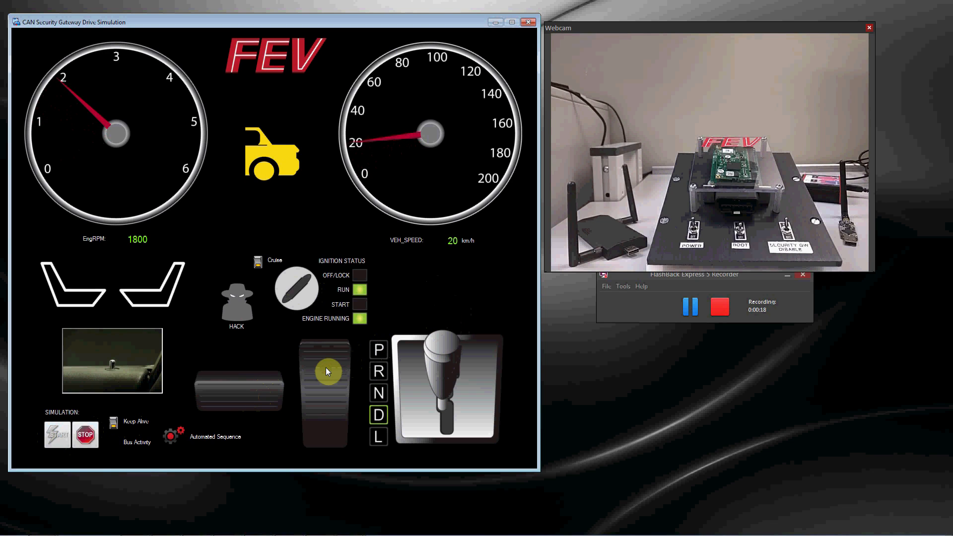
{"action": "left_click", "coordinate": [324, 371]}
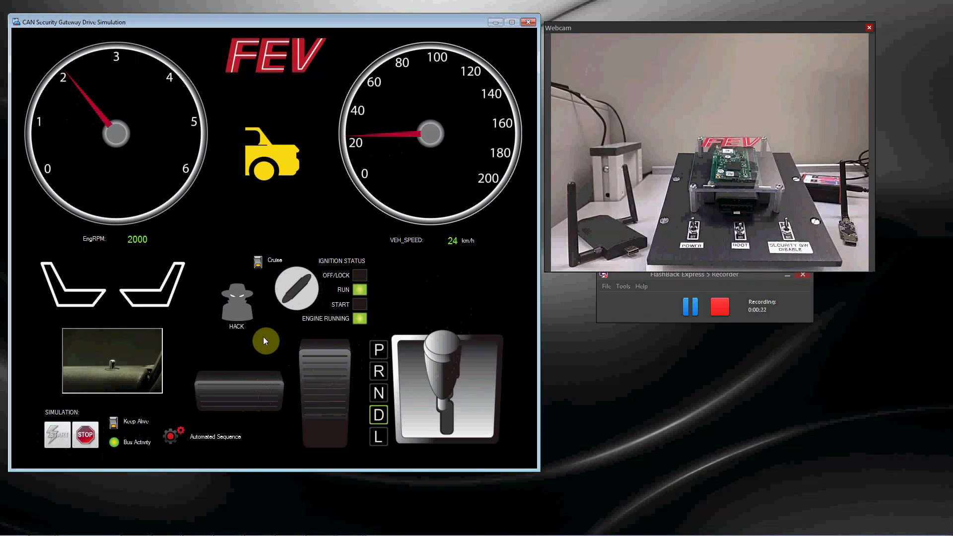
{"action": "left_click", "coordinate": [236, 302]}
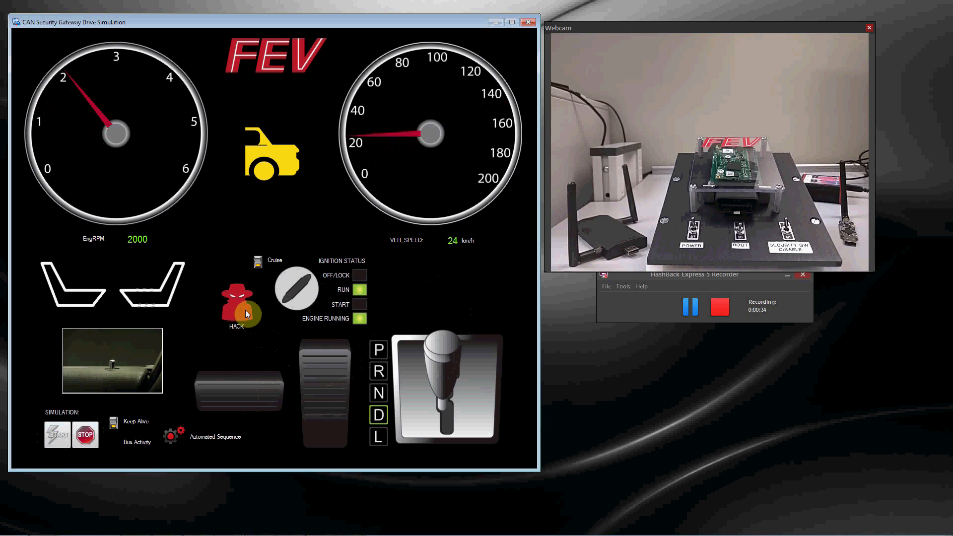
{"action": "left_click", "coordinate": [240, 306]}
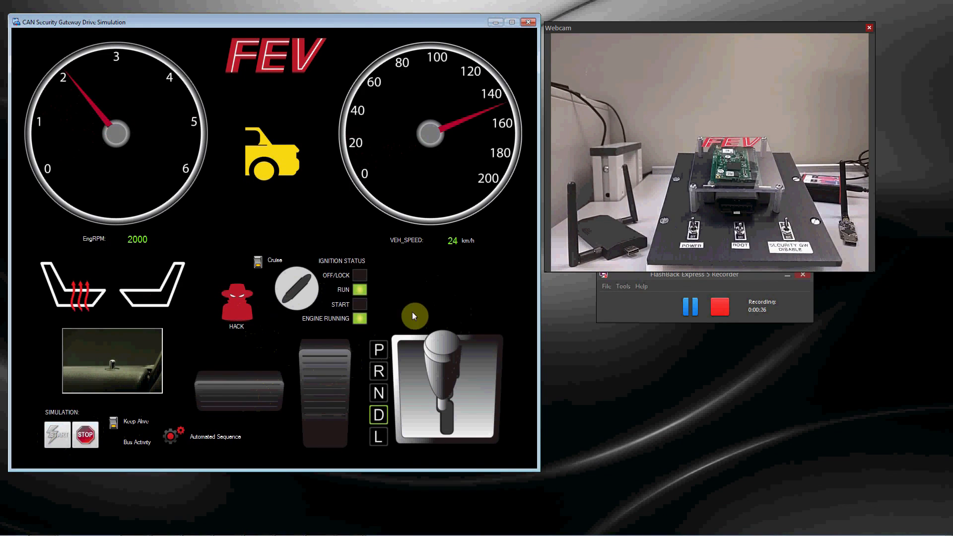